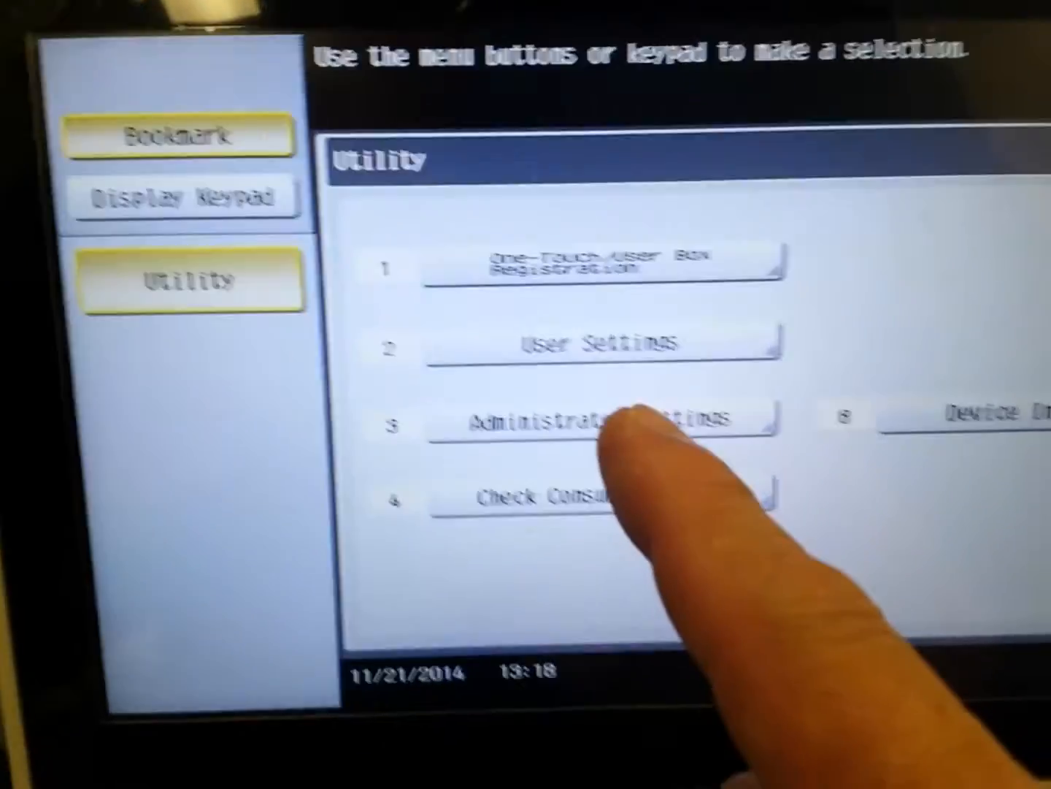
- Enter Administrator Settings from the Utility menu
click(606, 436)
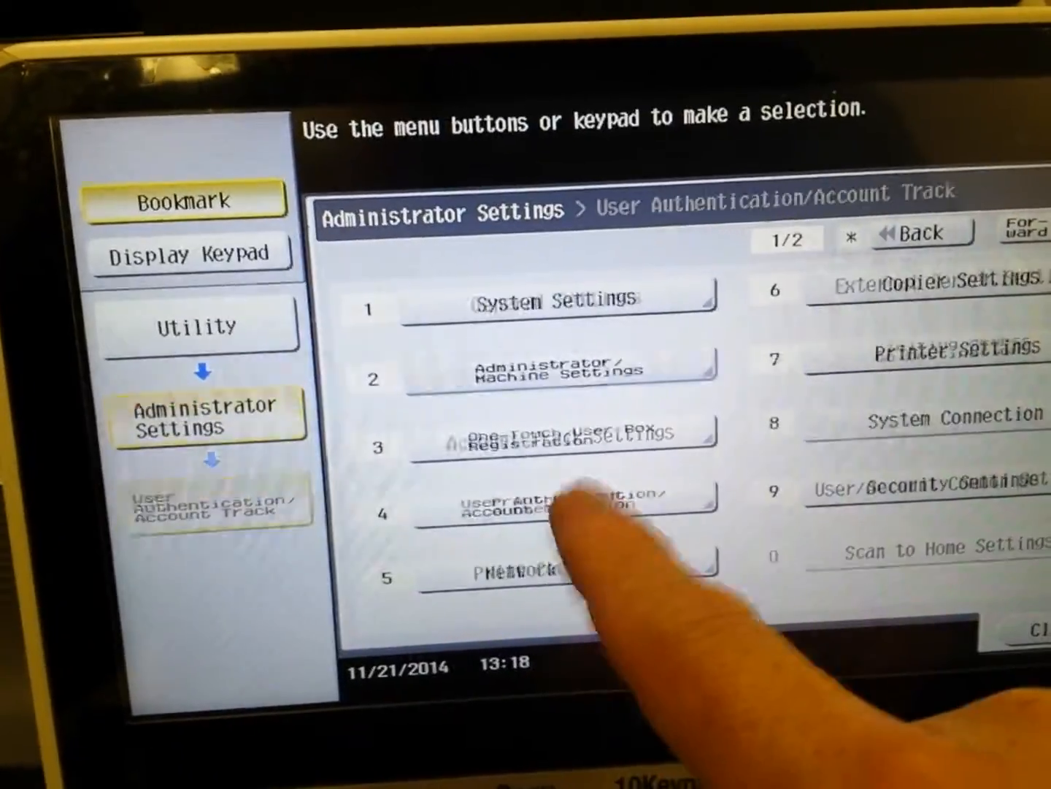
- Go into User Authentication/Account Track and then Account Track Settings
click(562, 514)
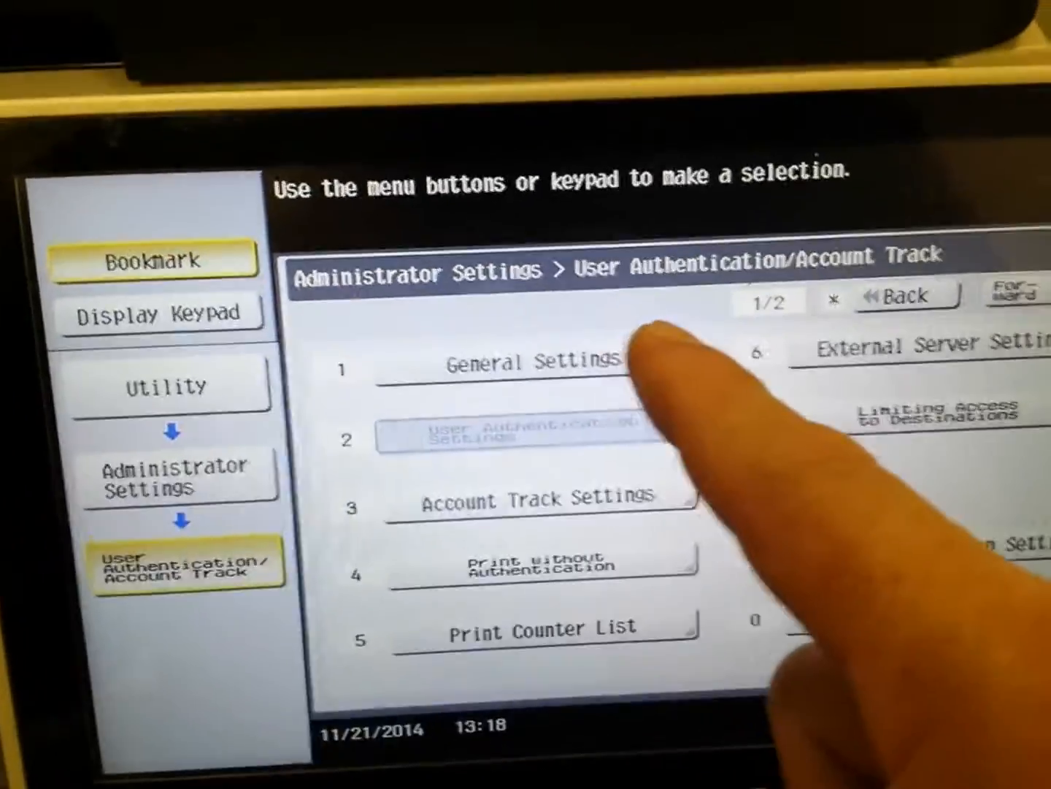
click(526, 362)
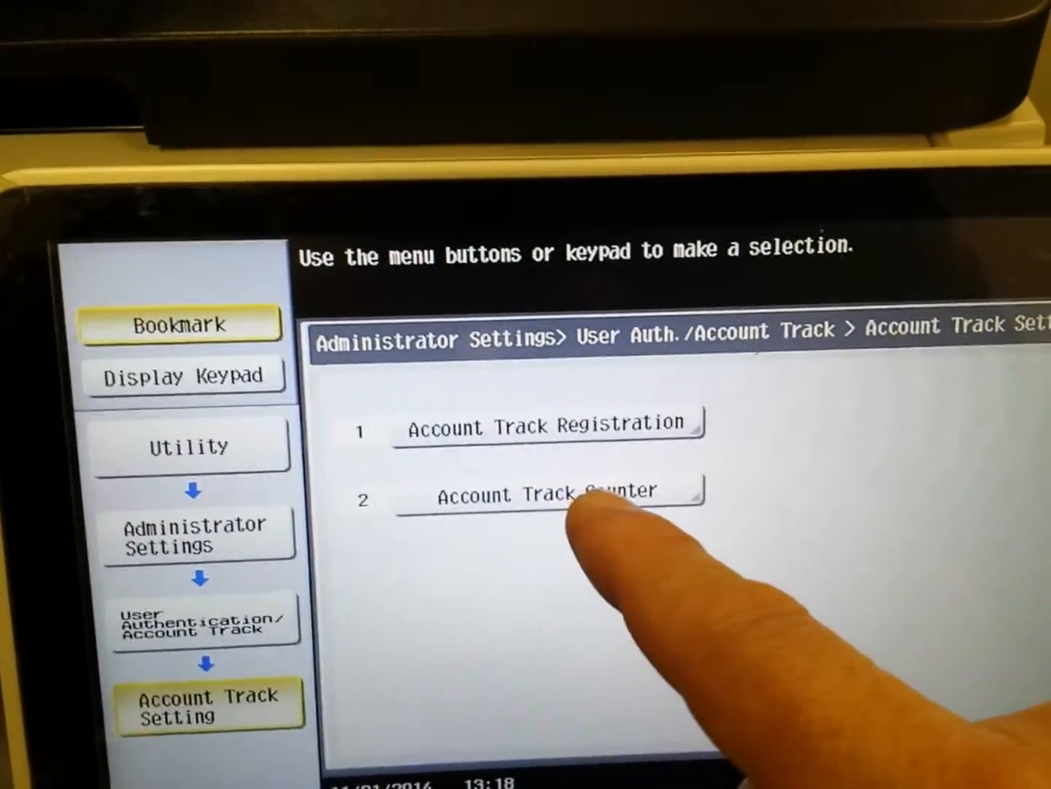
- Show the Account Track Counter list and request Reset All Counters
click(545, 491)
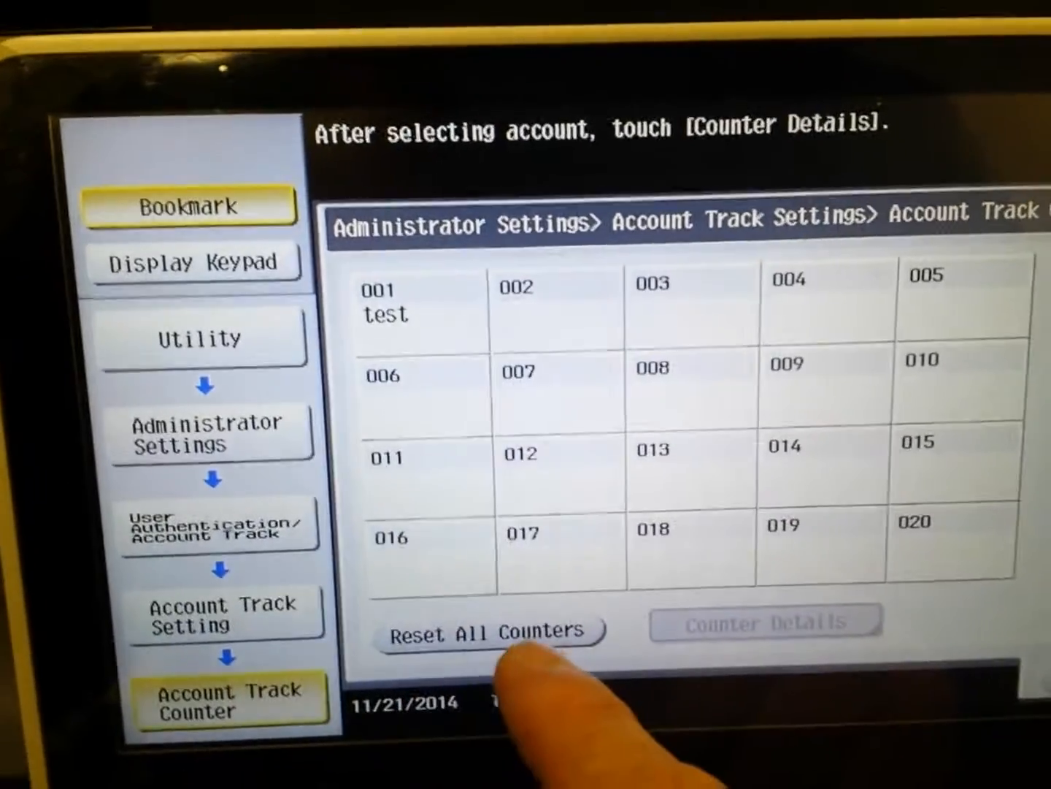
click(491, 631)
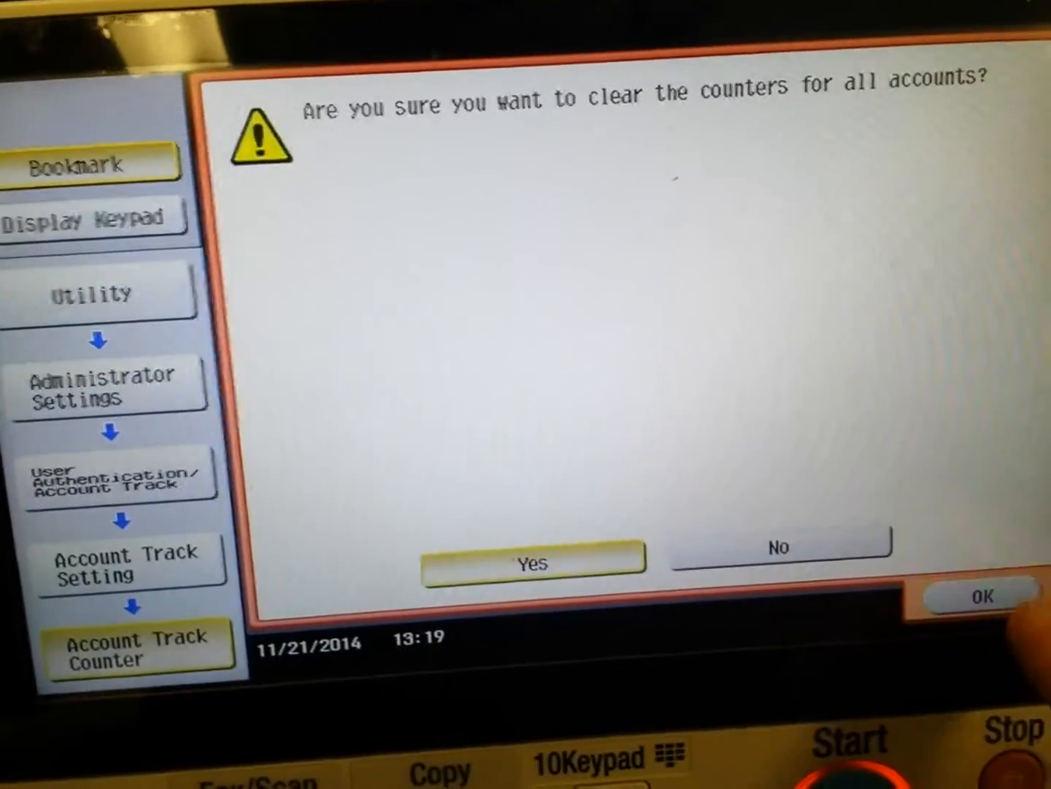
- Confirm Yes to clear every account's counters to zero
click(535, 564)
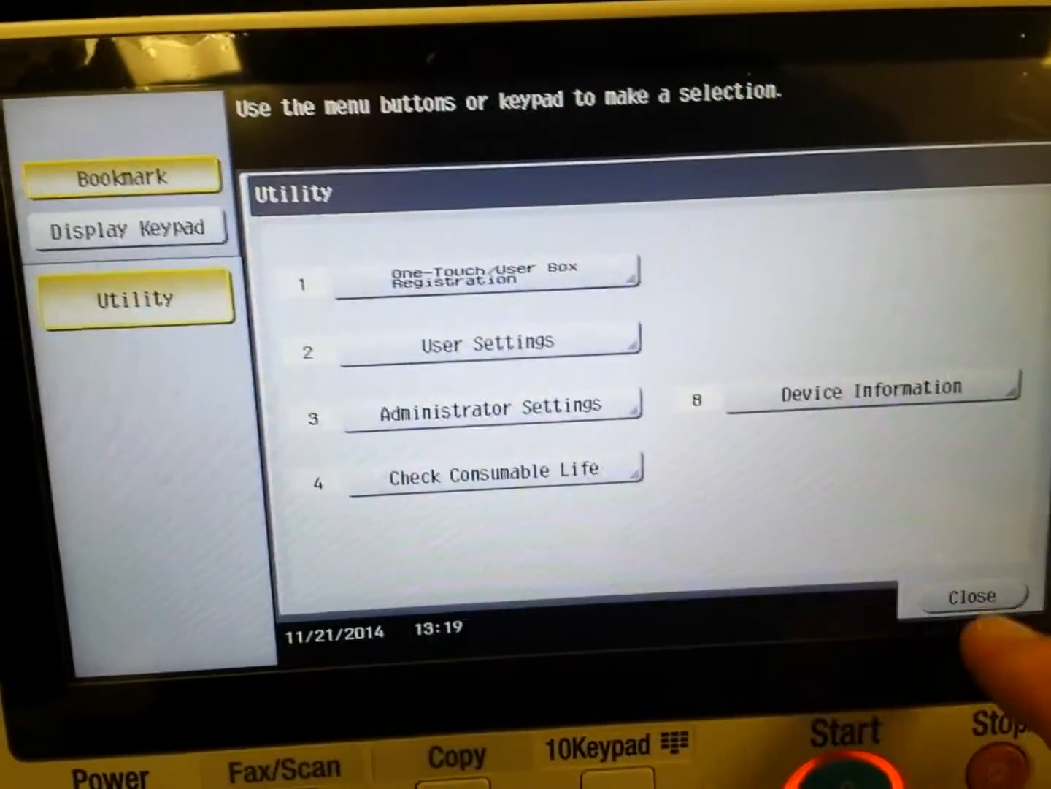
- Close the Utility menu and log in with the password to reach the home screen
click(488, 406)
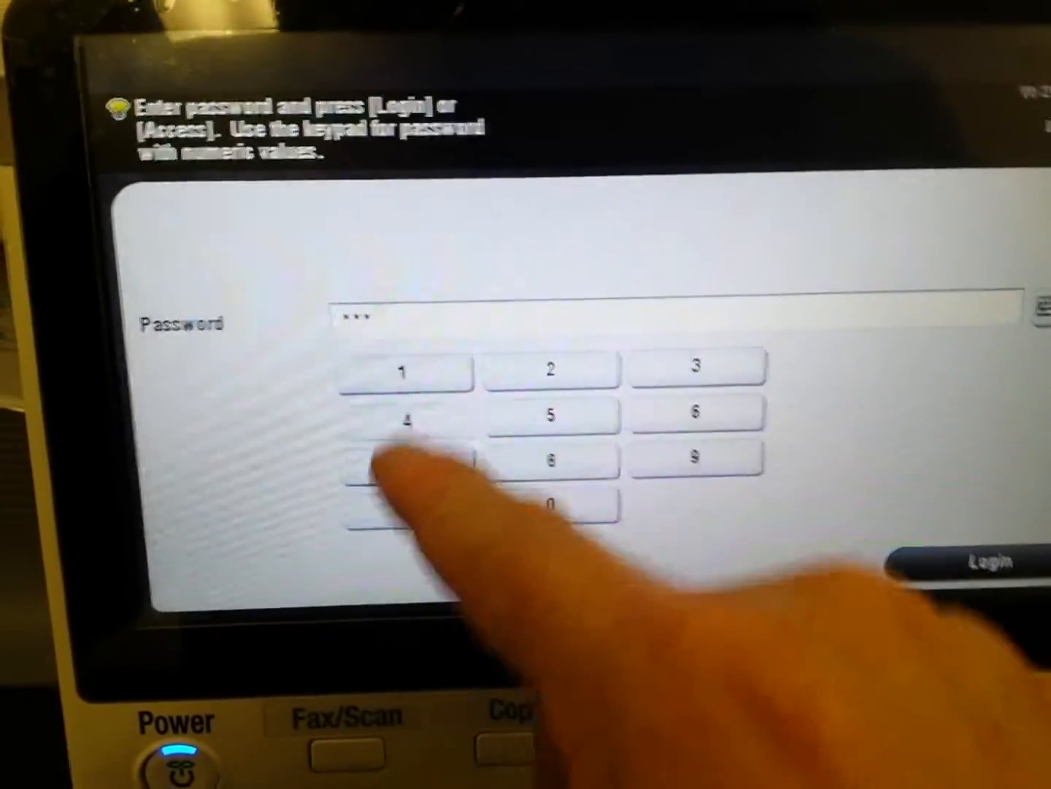
click(990, 564)
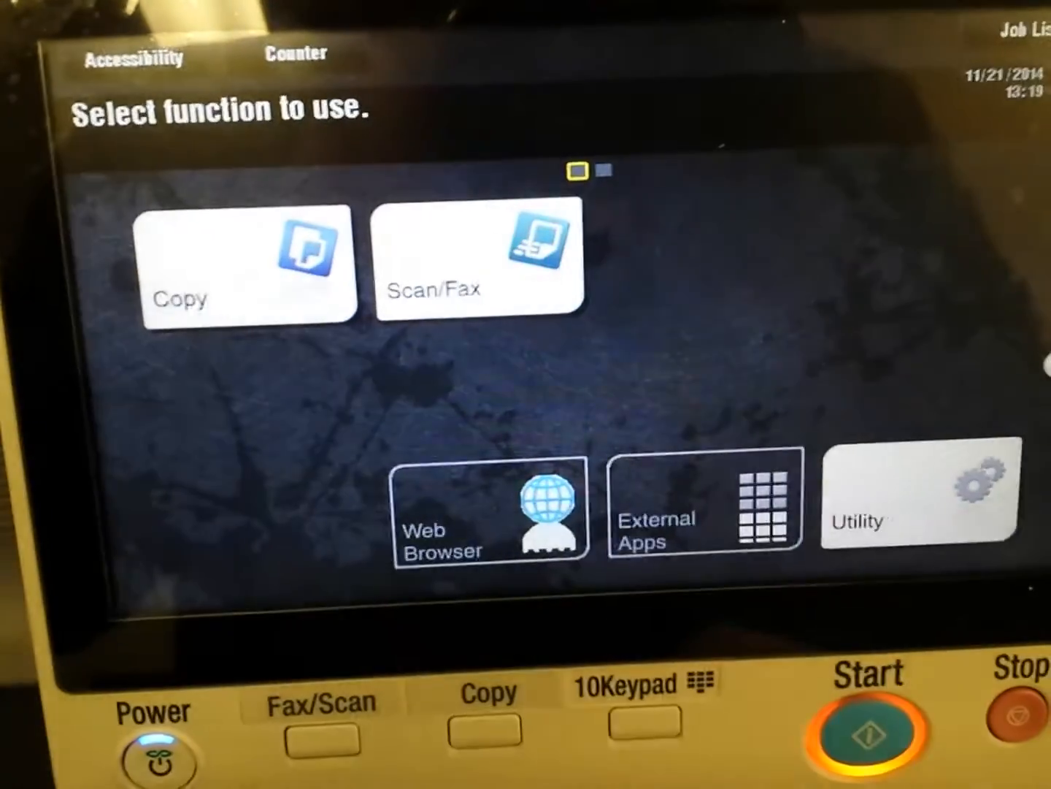